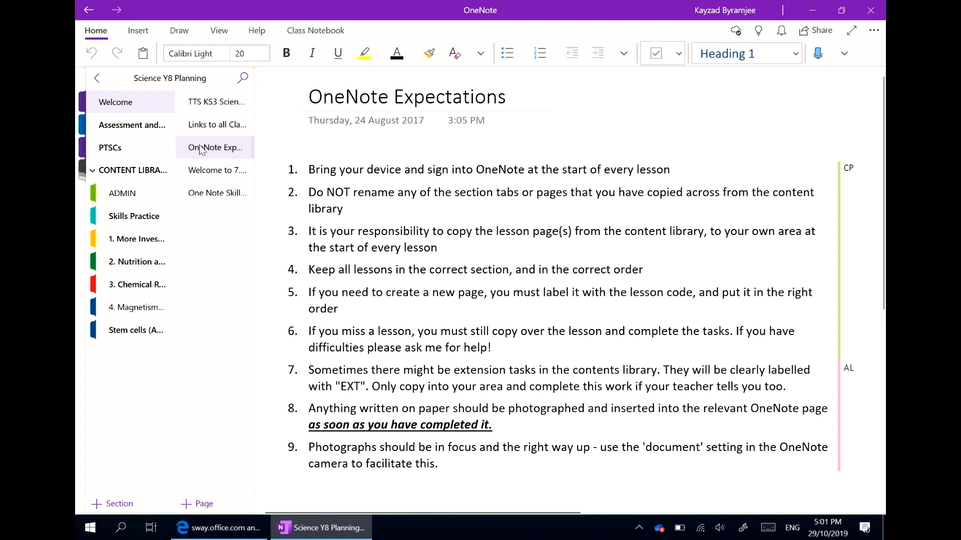
Open the Assessment section to show its HELP - Variables and graphs page
click(131, 125)
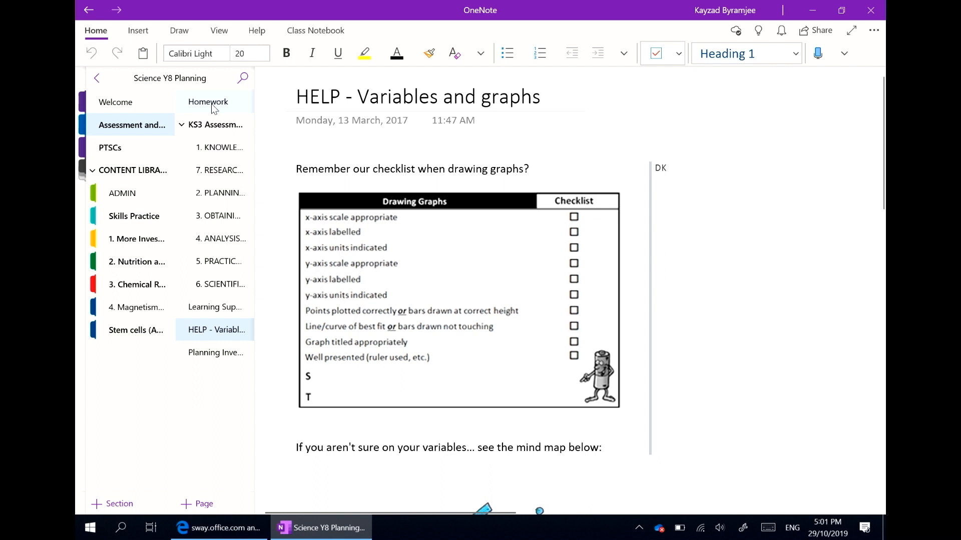
View the 1. KNOWLEDGE Rubrics page, then open the 1. More Investigations section
click(220, 147)
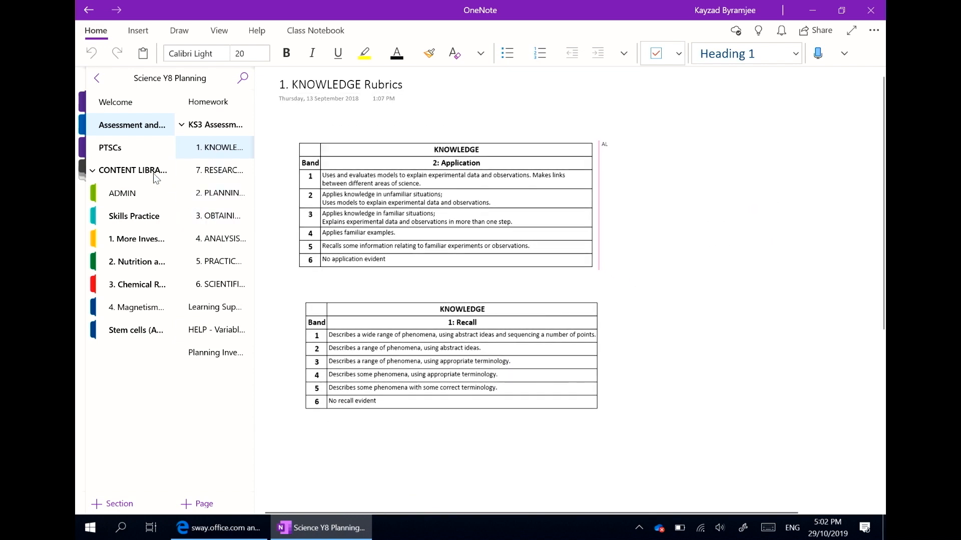
click(136, 238)
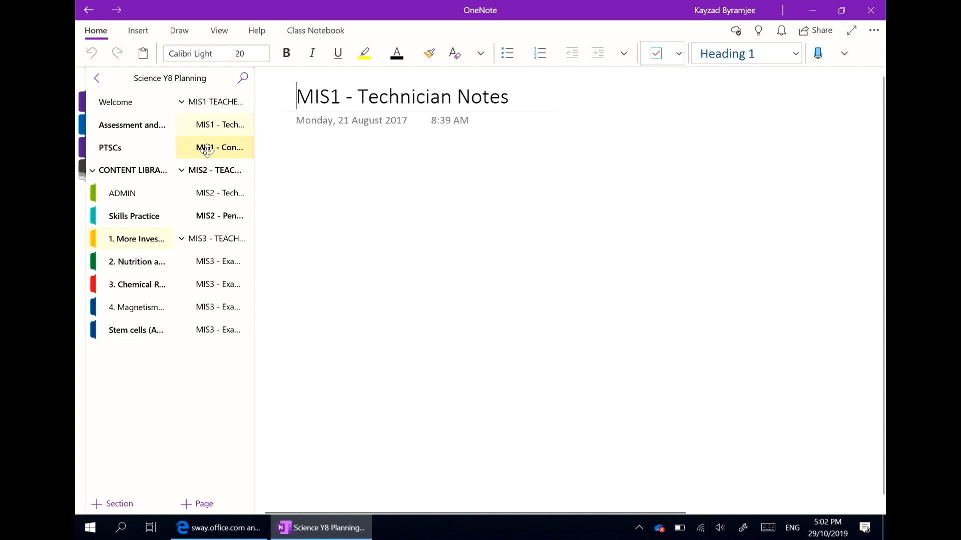
Visit MIS1 - Conducting Experiments Safely, then open the MIS2 - Penny Drops lesson
click(219, 147)
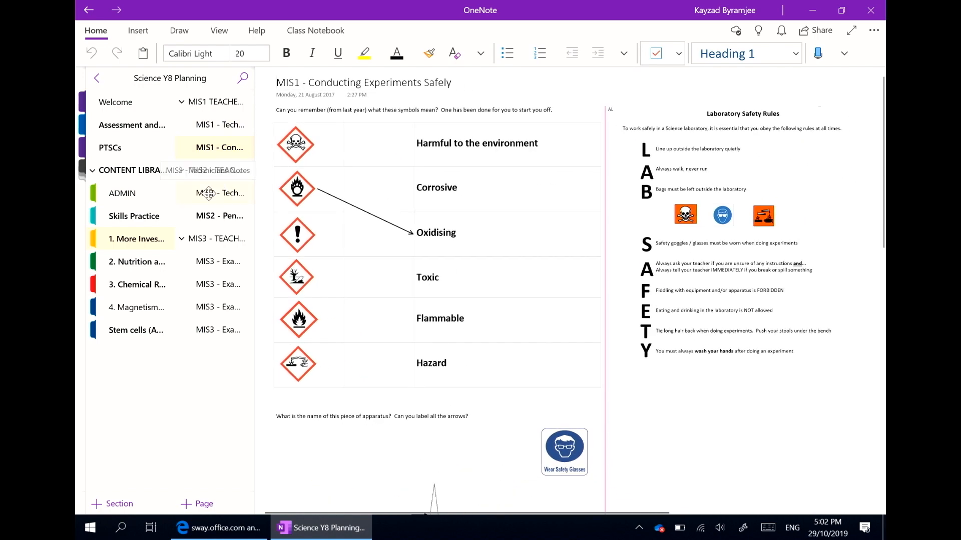
click(218, 215)
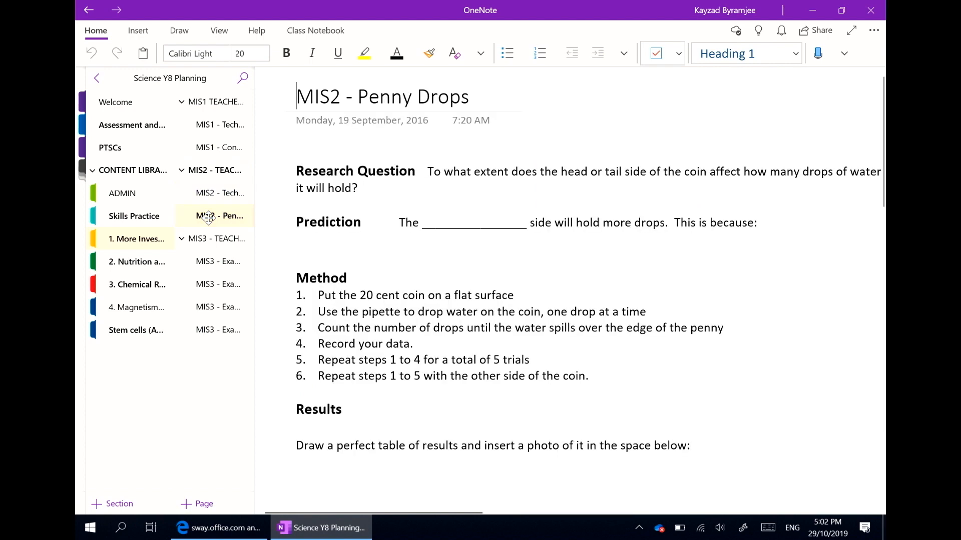